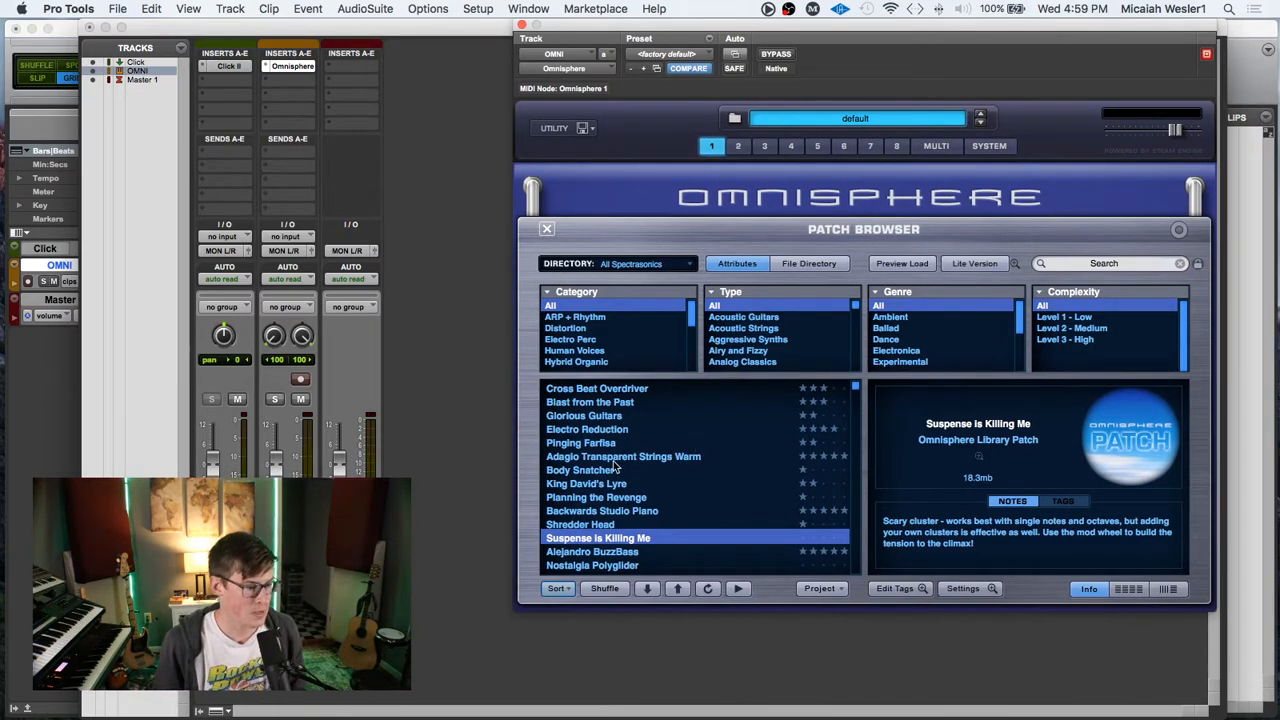
pyautogui.moveTo(576, 472)
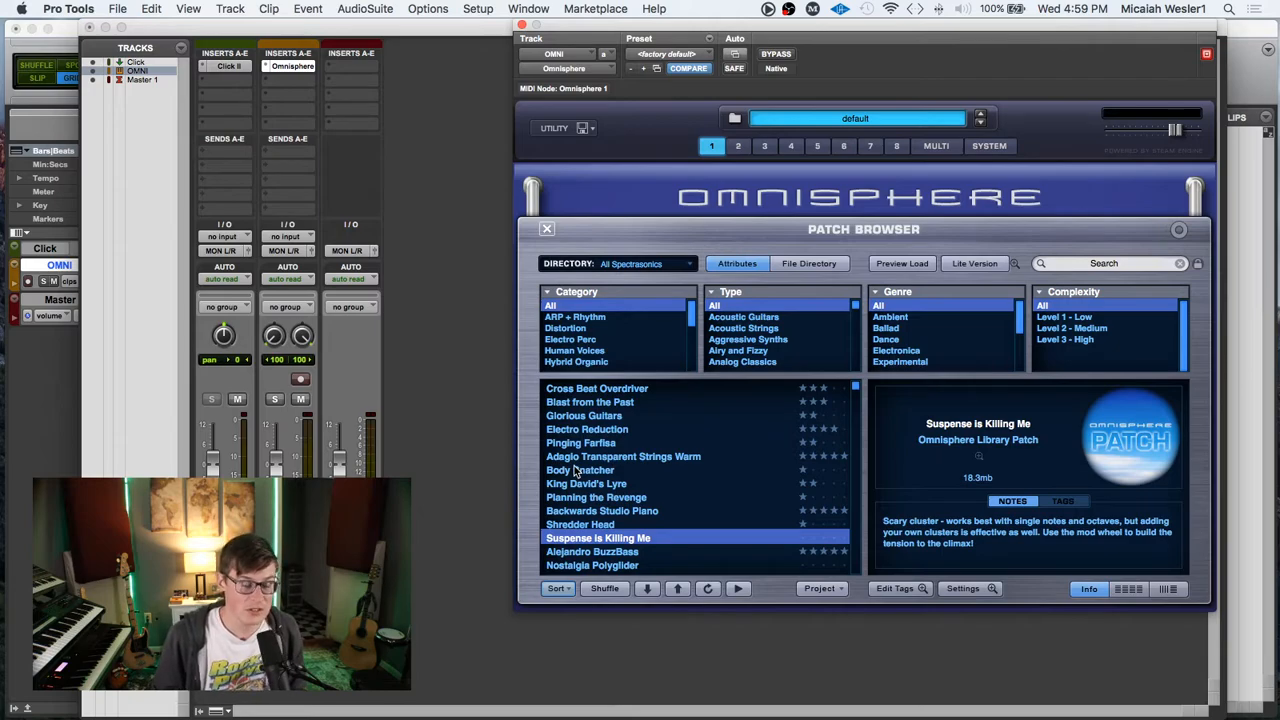
pyautogui.moveTo(604, 560)
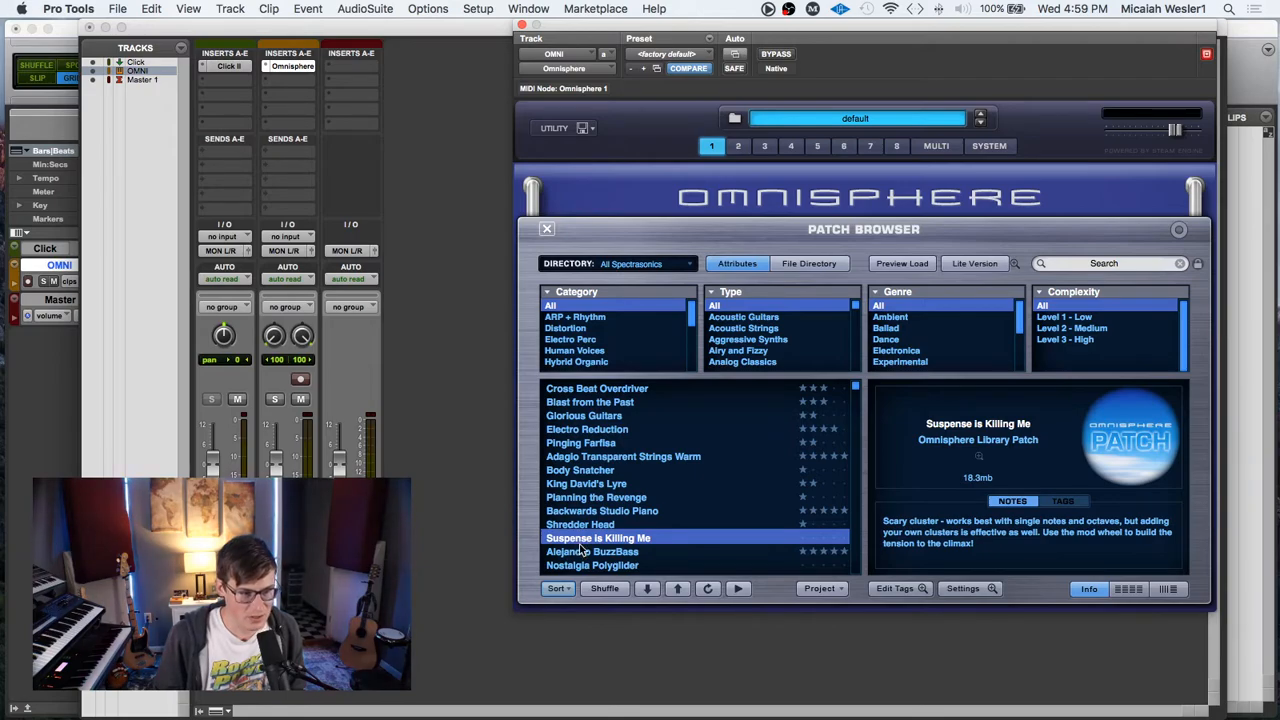
pyautogui.moveTo(856, 540)
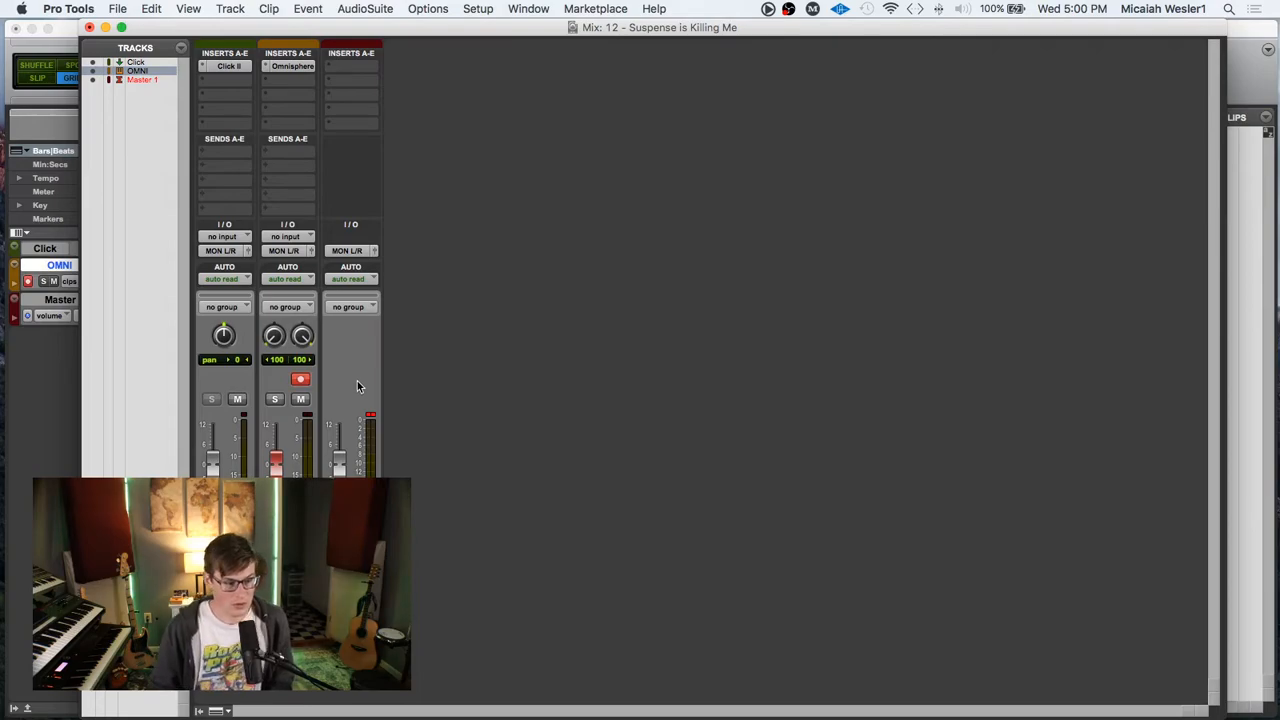
pyautogui.moveTo(364, 348)
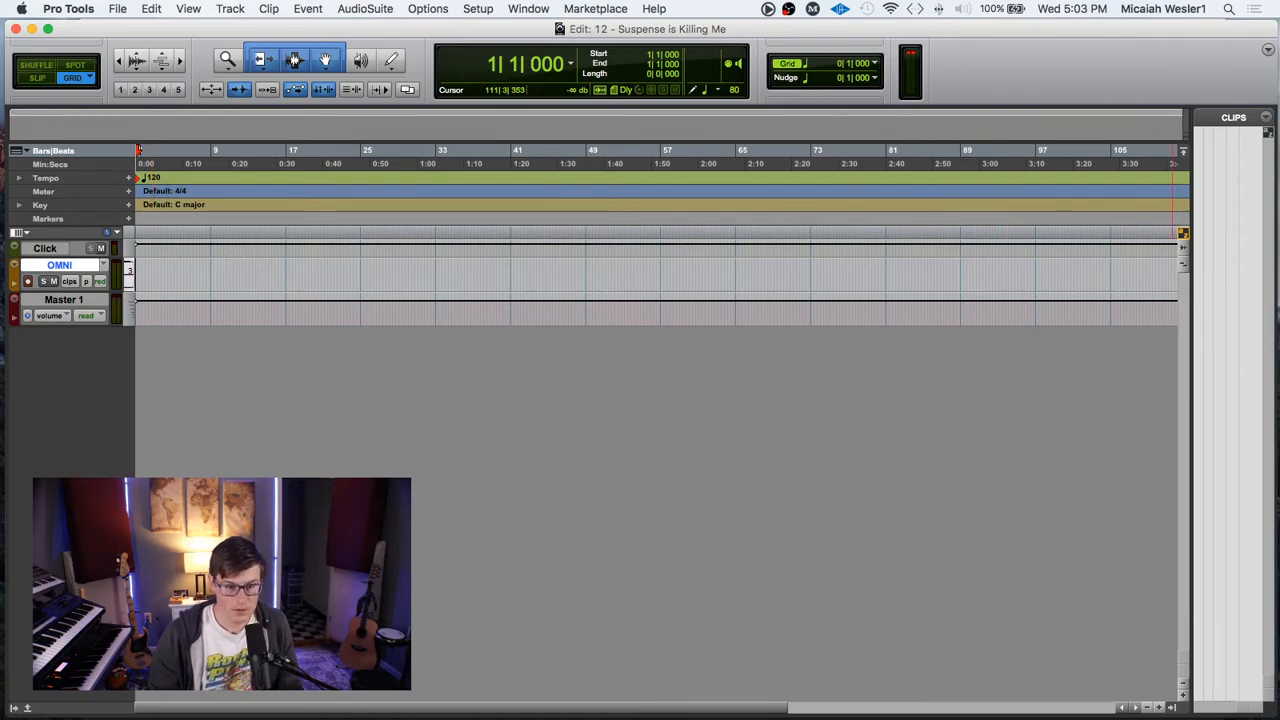
# Record the Omnisphere part on the OMNI track across the opening thirty bars
pyautogui.click(150, 264)
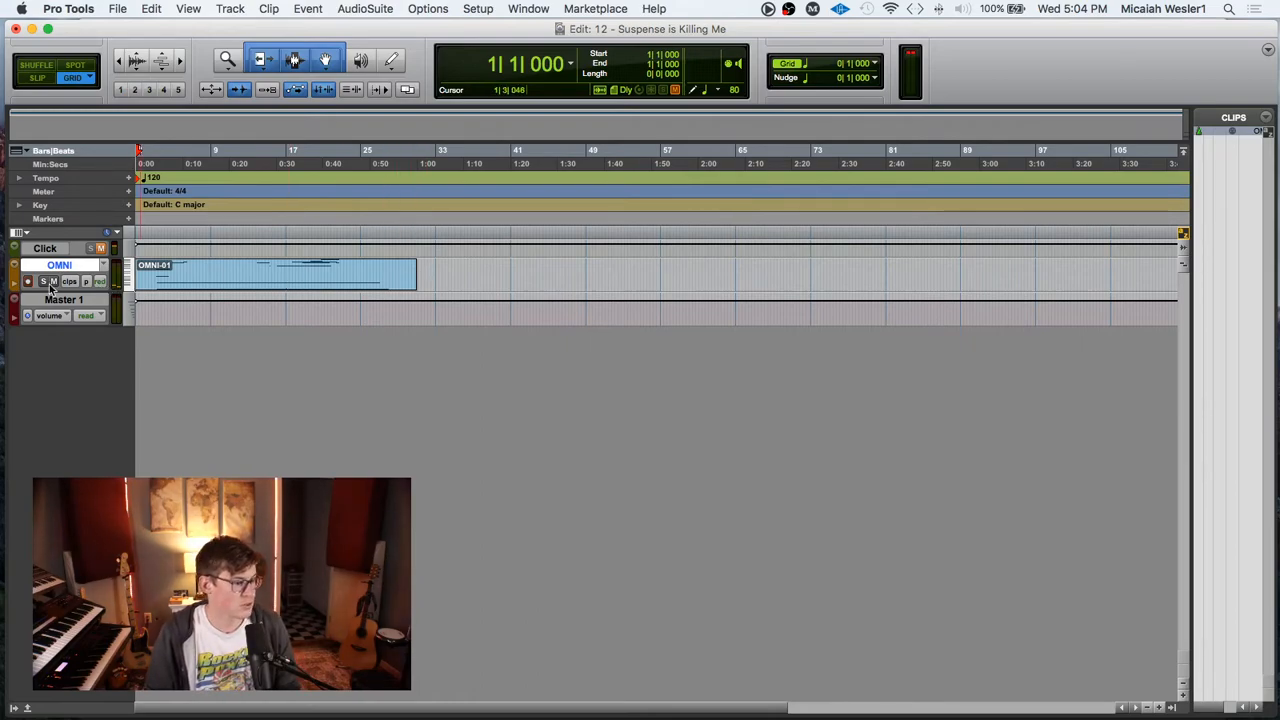
pyautogui.click(388, 256)
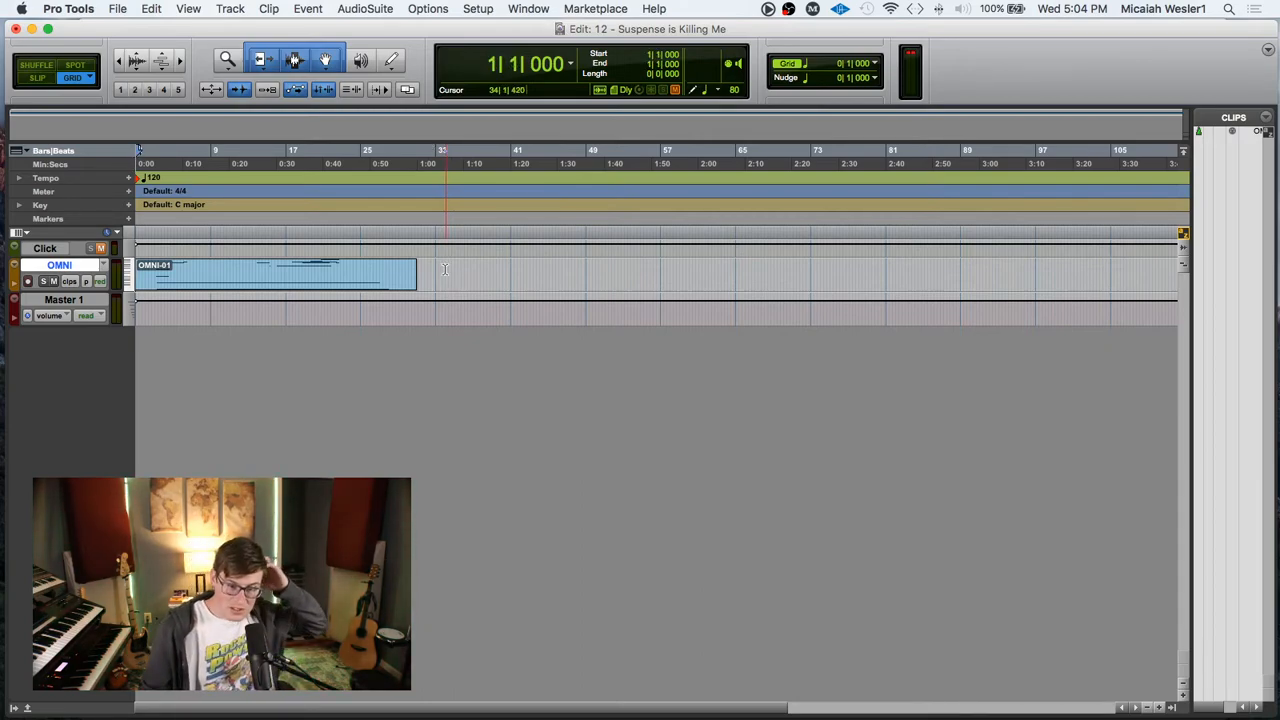
pyautogui.click(196, 276)
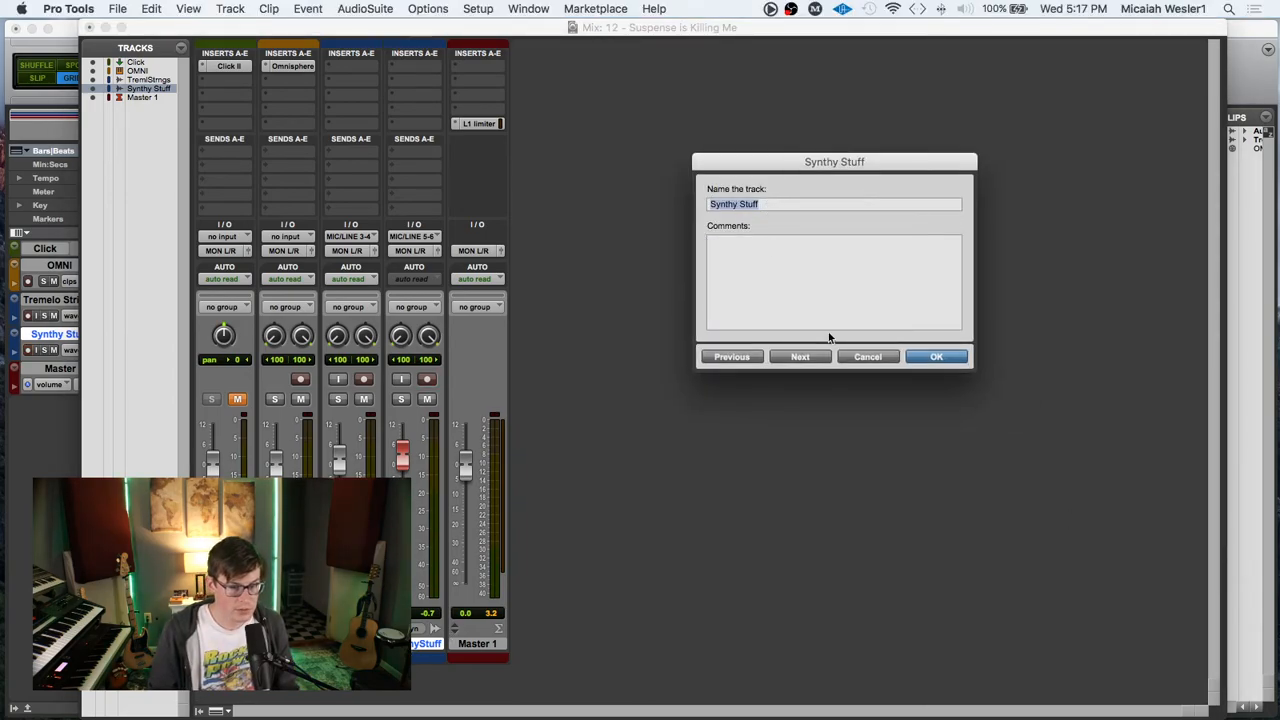
# Accept 'Synthy Stuff' as the new track's name in the naming dialog
pyautogui.click(936, 356)
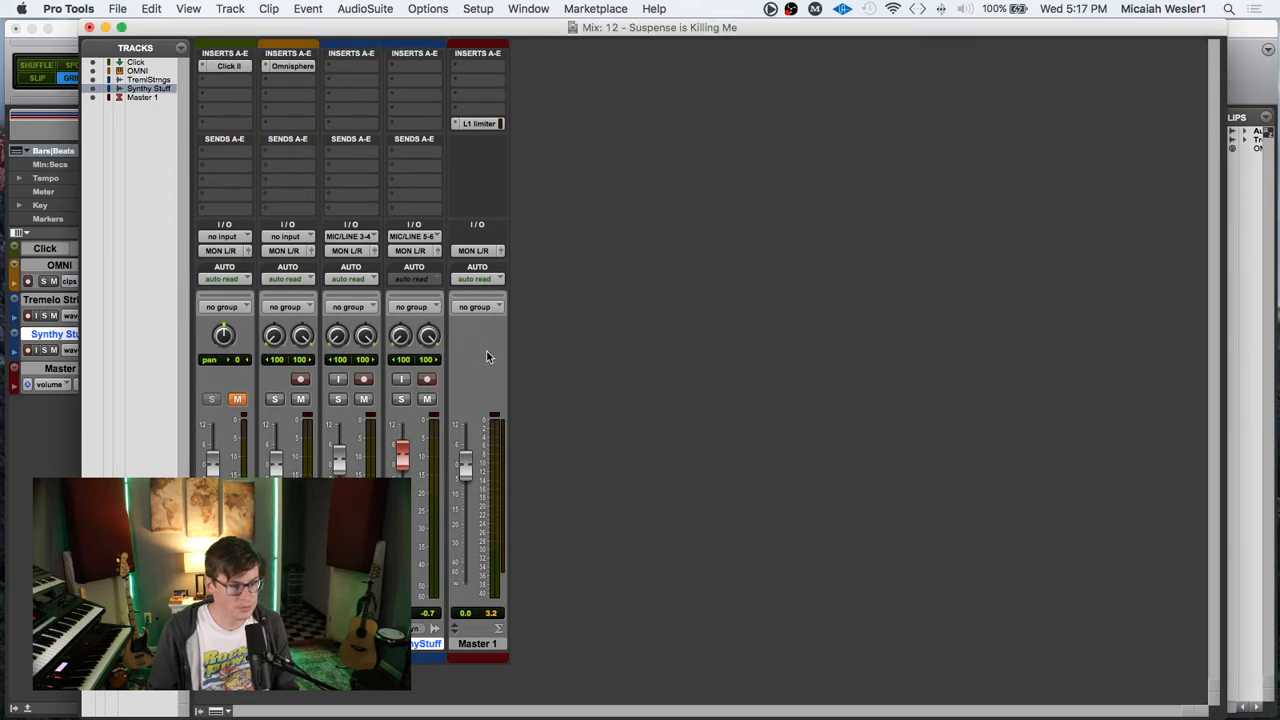
pyautogui.moveTo(478, 332)
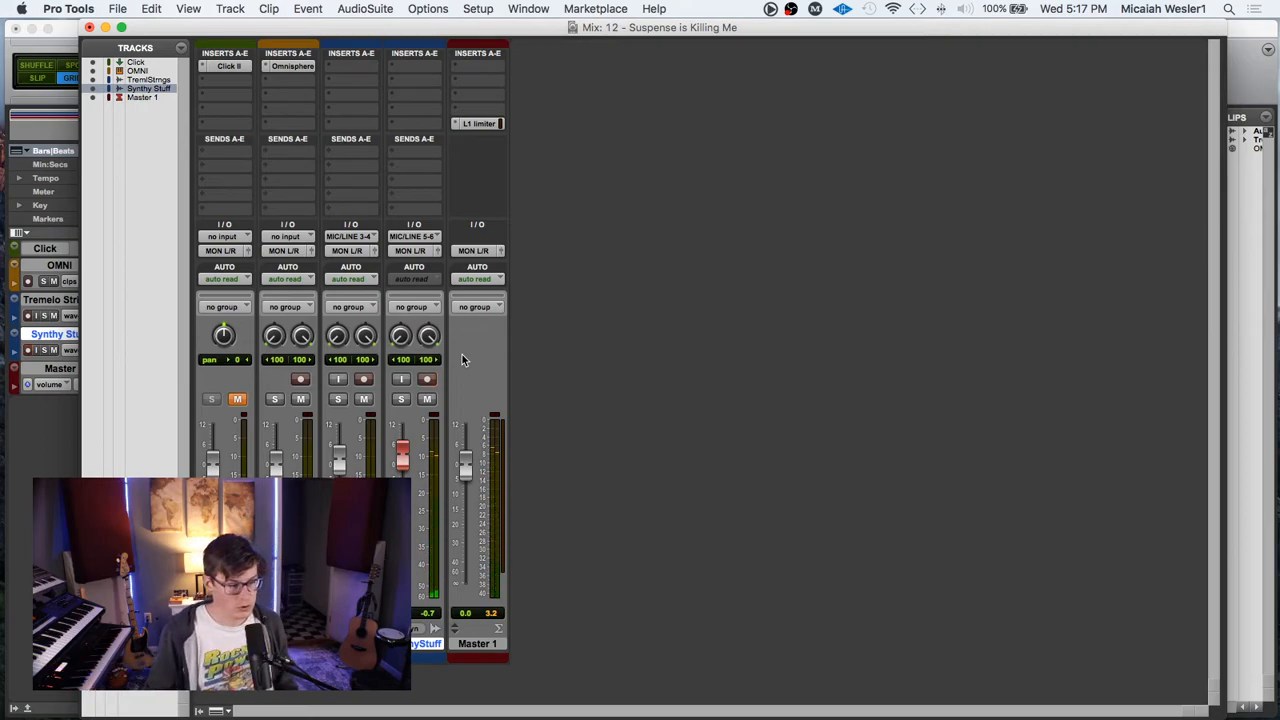
pyautogui.moveTo(408, 168)
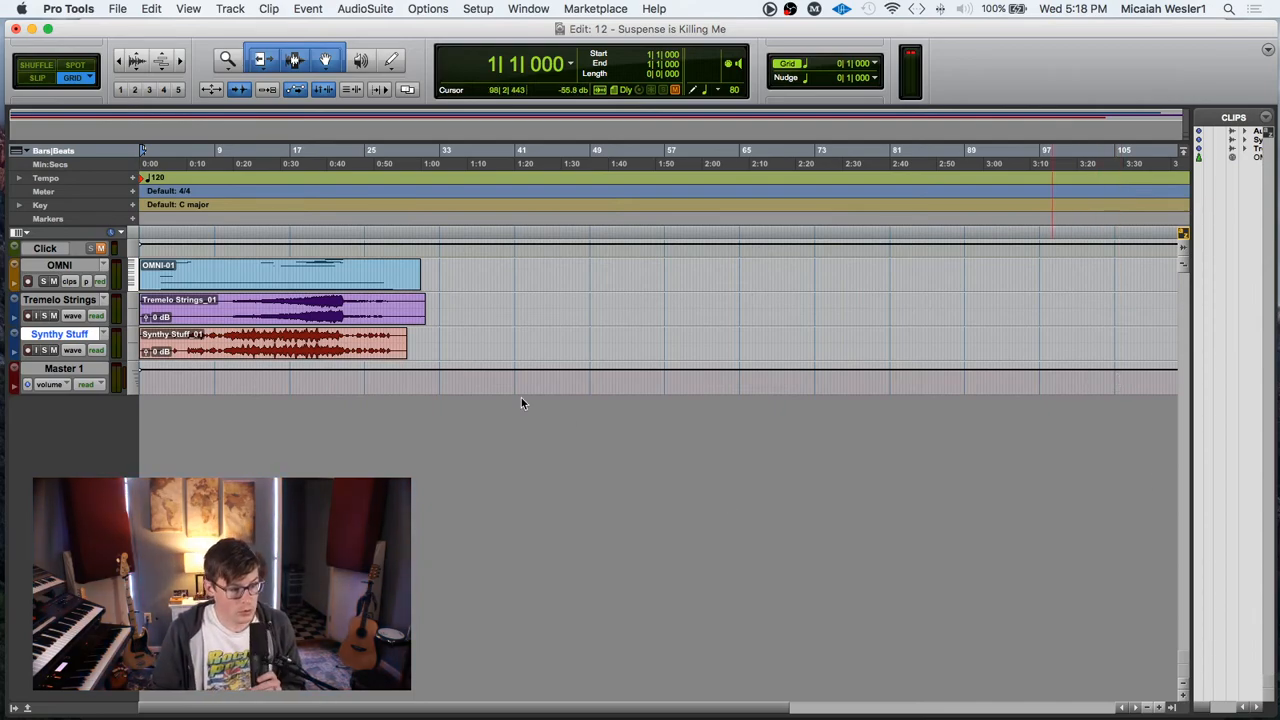
# Move the insertion point to bar 35, just after the recorded clips
pyautogui.click(266, 236)
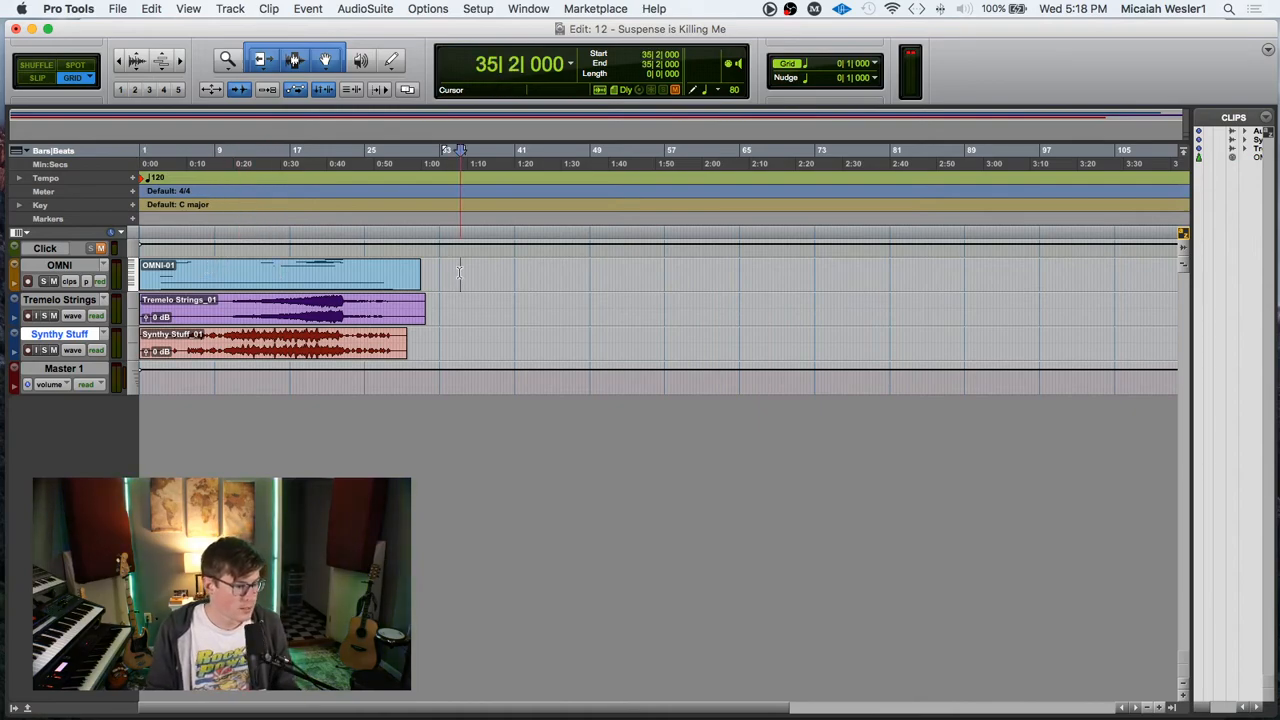
# Show Omnisphere on the OMNI track with the 'Suspense is Killing Me' patch in its browser
pyautogui.click(520, 270)
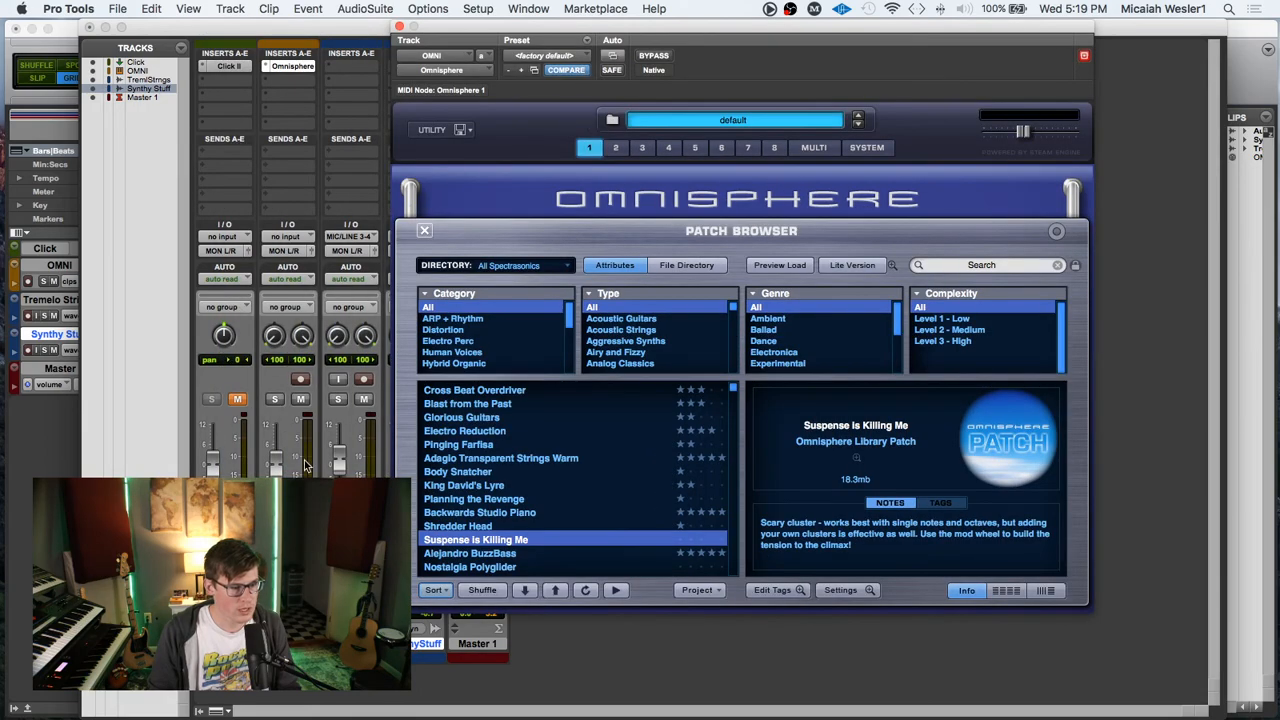
# Close the Omnisphere plug-in window, leaving only the Pro Tools mixer
pyautogui.click(300, 380)
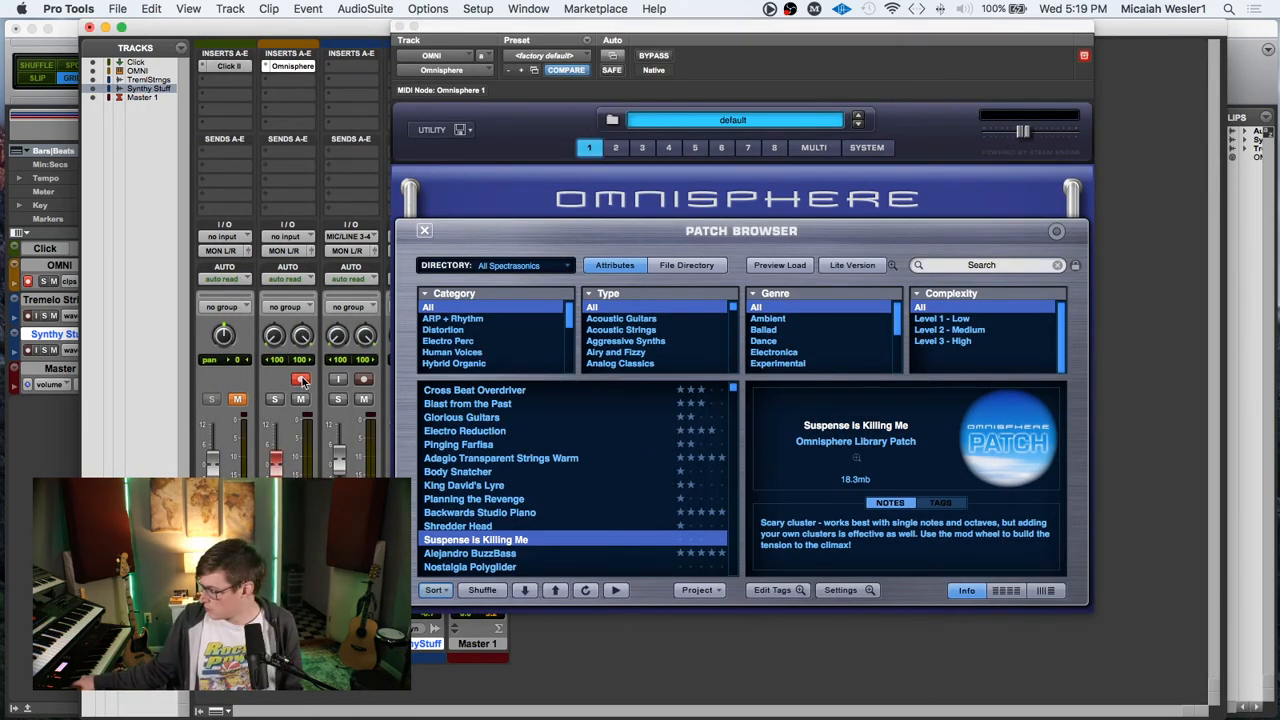
pyautogui.moveTo(300, 378)
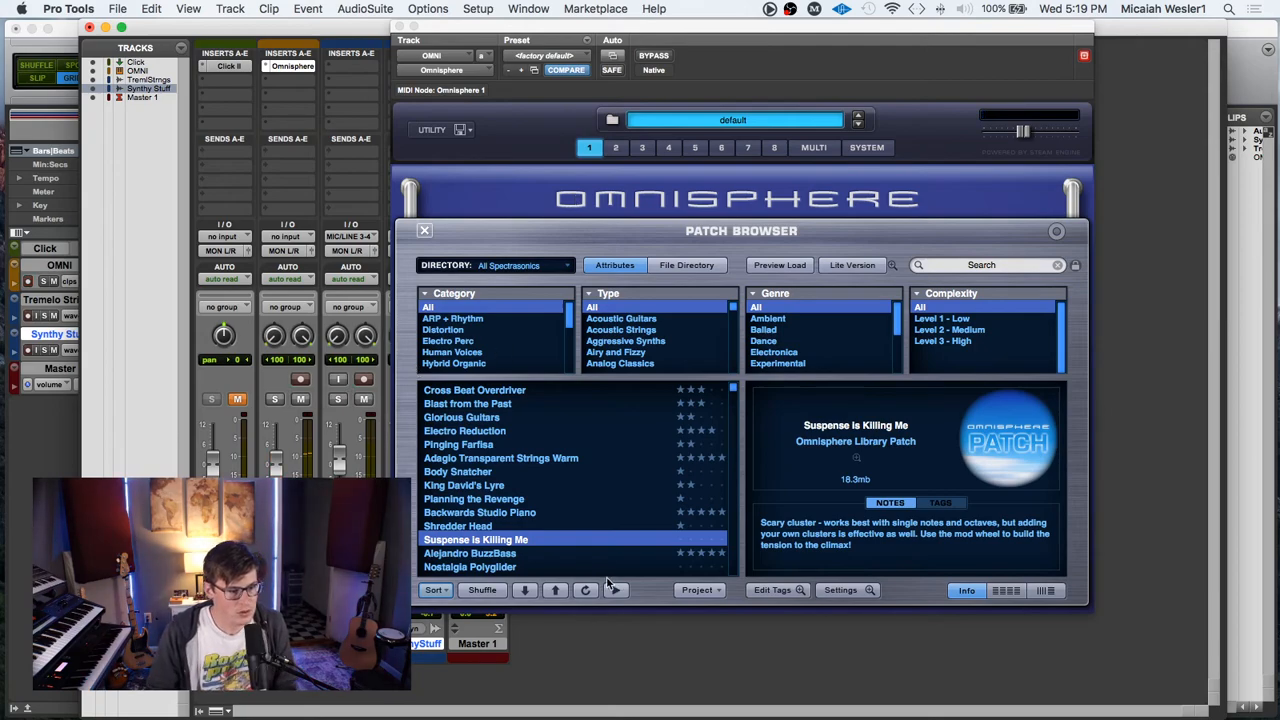
pyautogui.moveTo(652, 532)
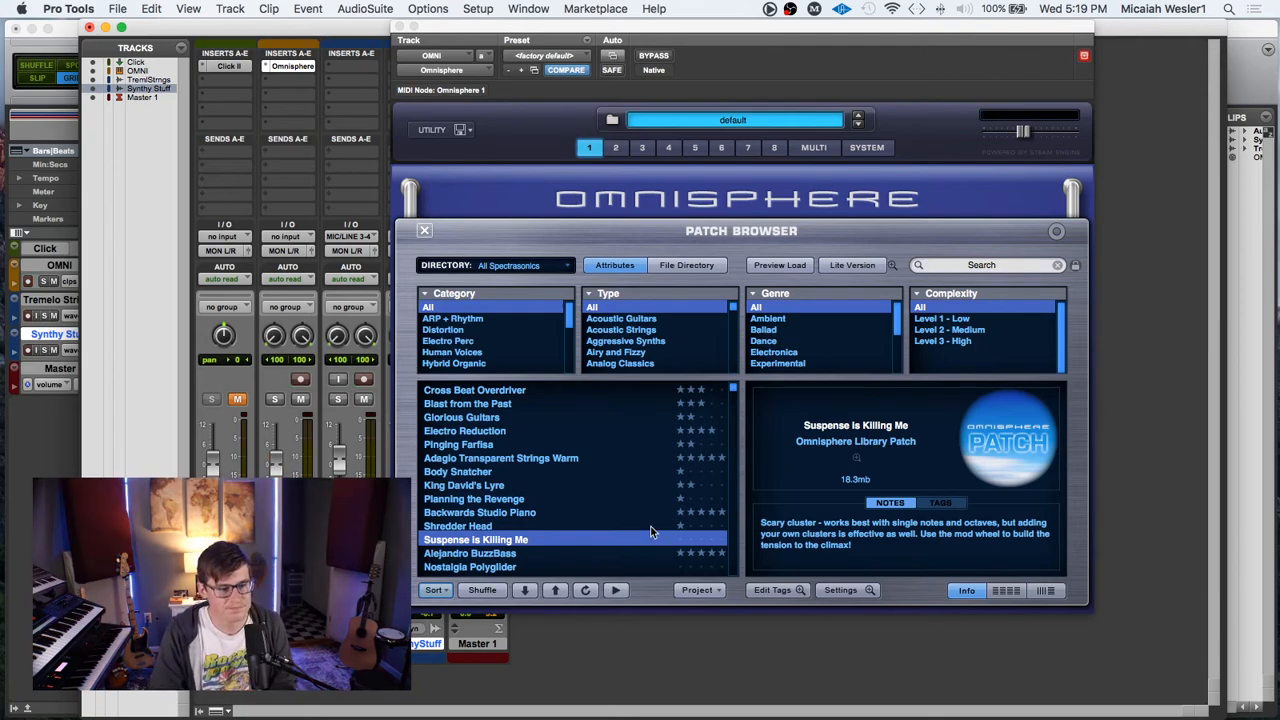
pyautogui.moveTo(1238, 528)
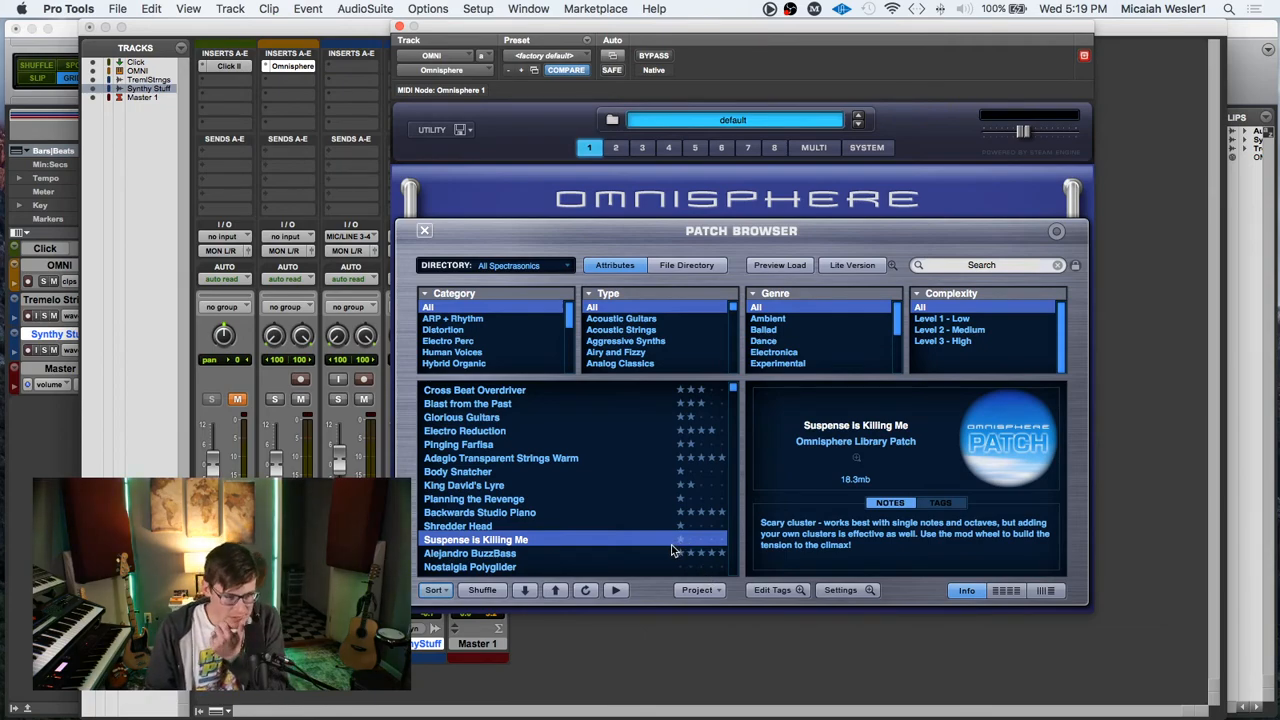
pyautogui.moveTo(700, 524)
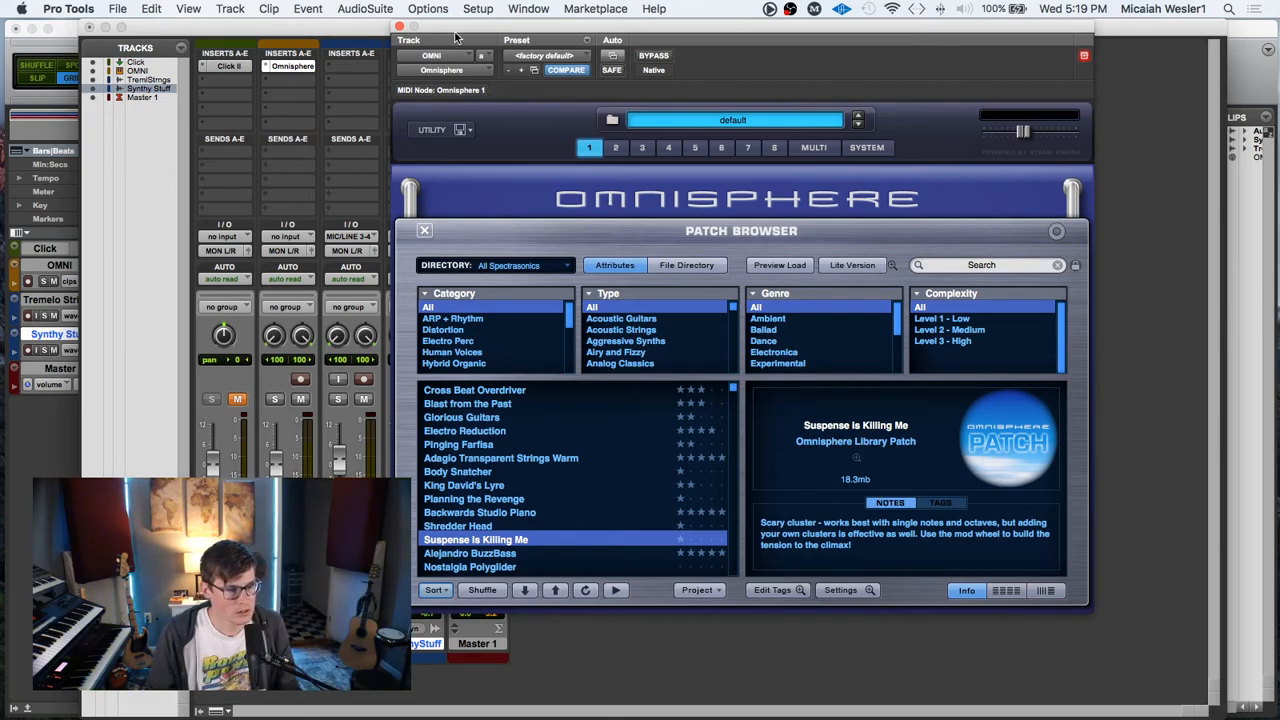
pyautogui.click(424, 230)
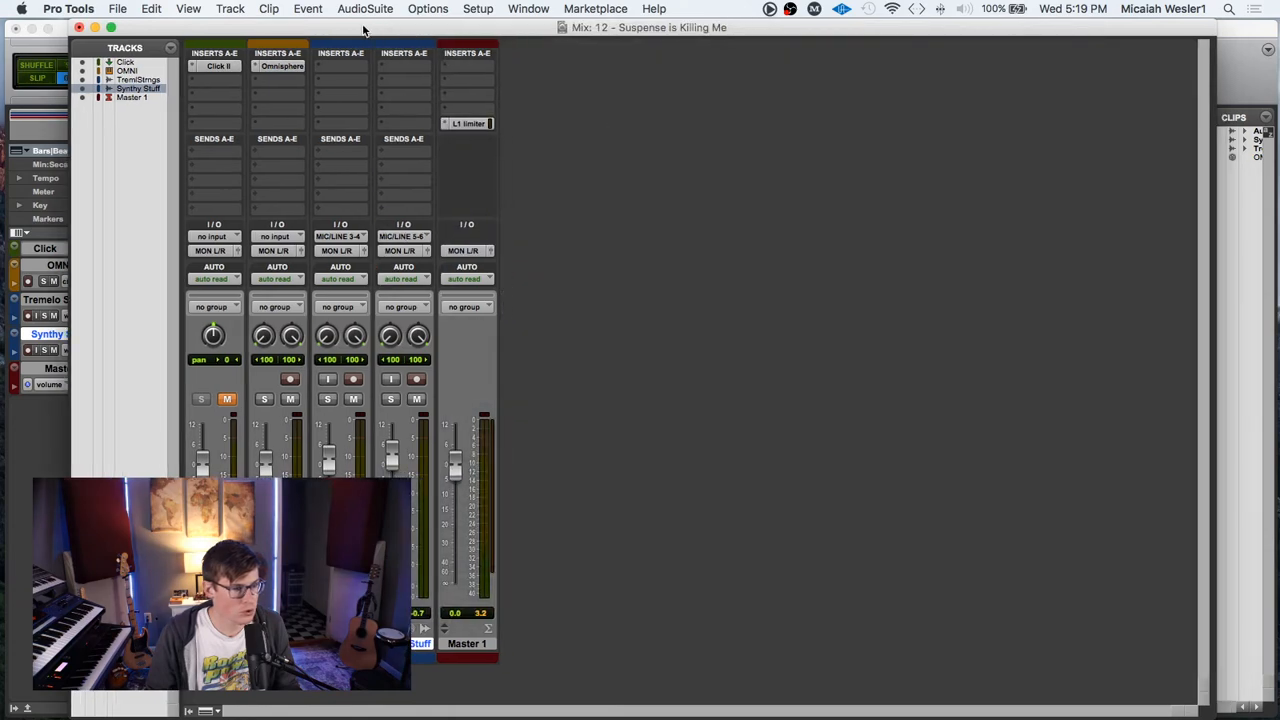